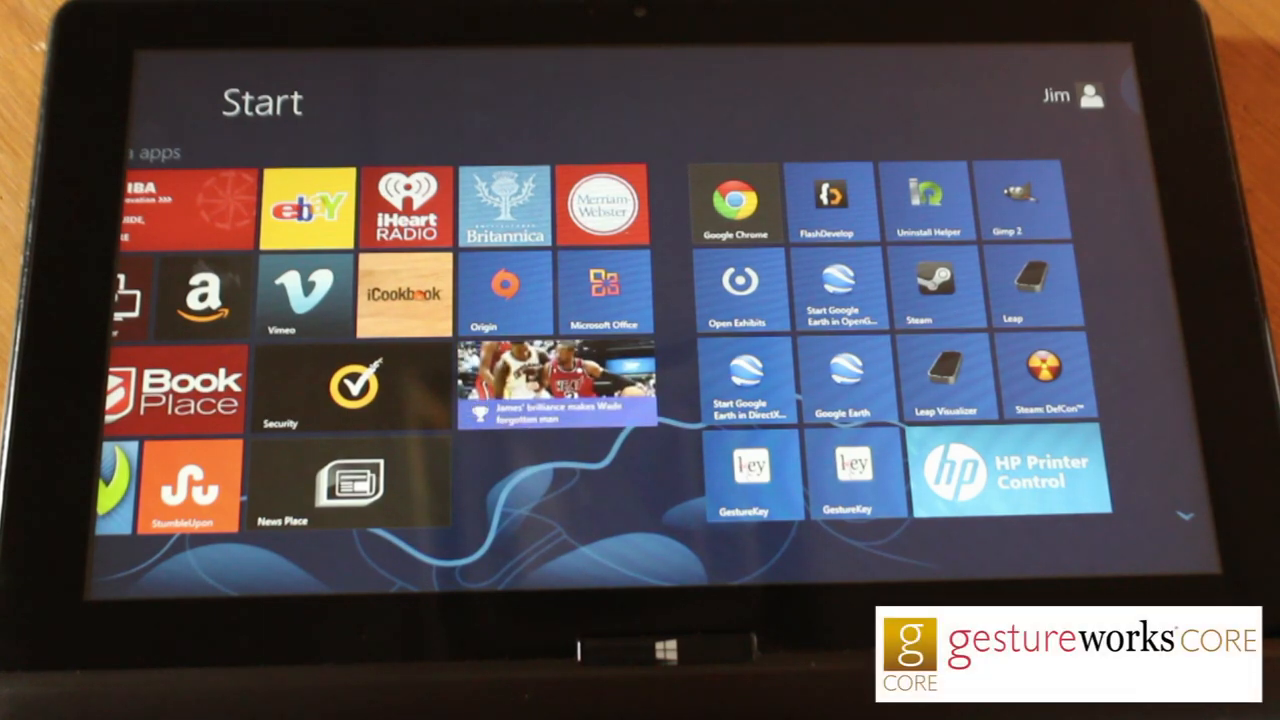
Step: Swipe across the Start screen to move toward the desktop
scroll("left", 3)
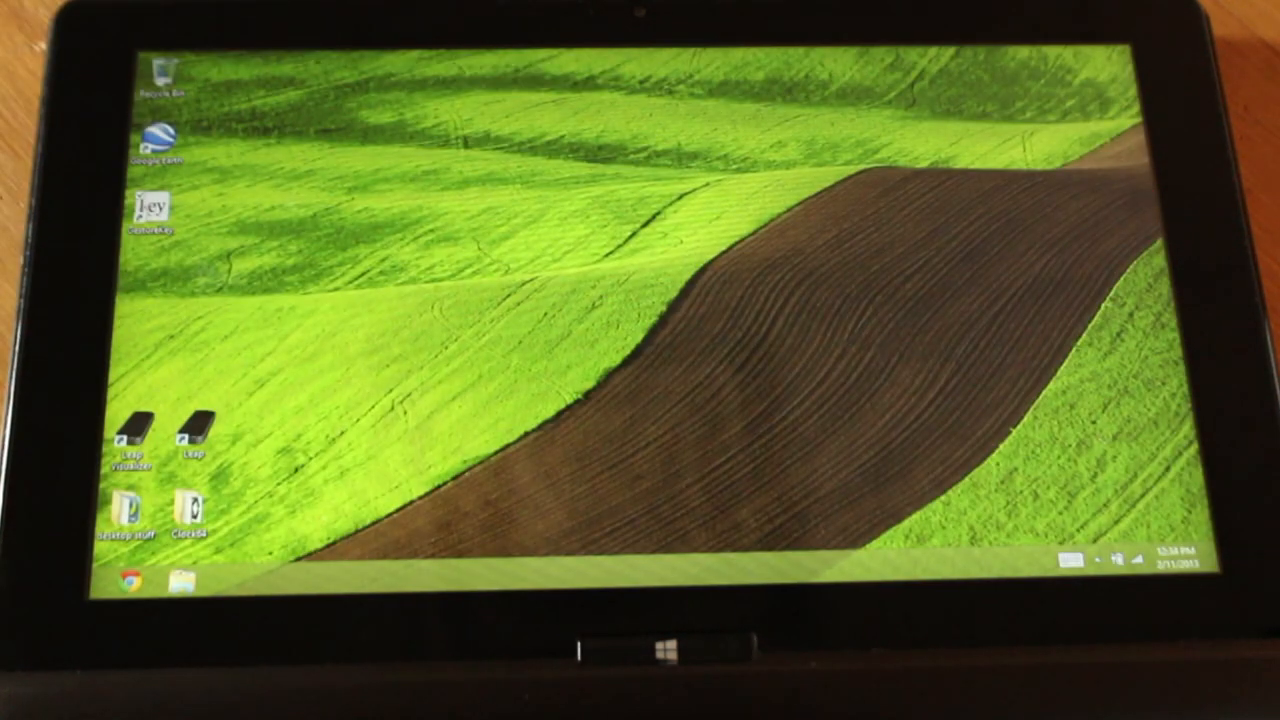
double_click(152, 140)
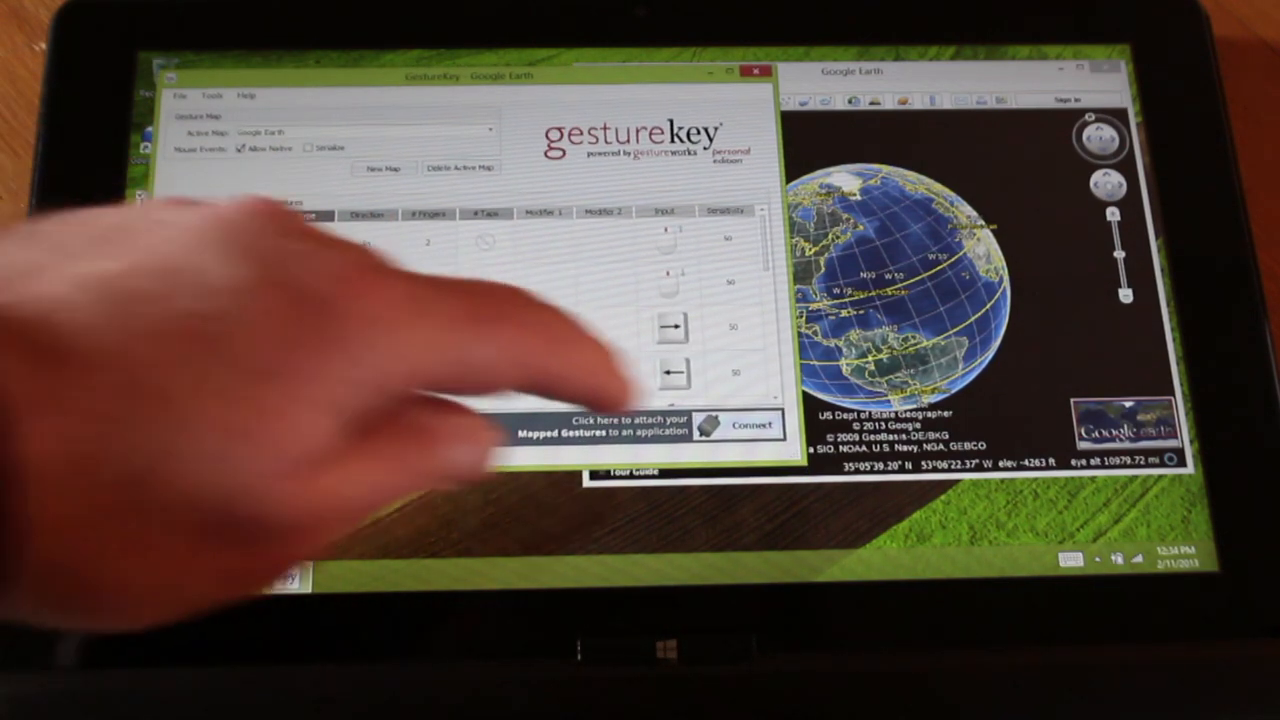
Step: Choose Connect to bring up the Select Application dialog for the Google Earth map
left_click(740, 424)
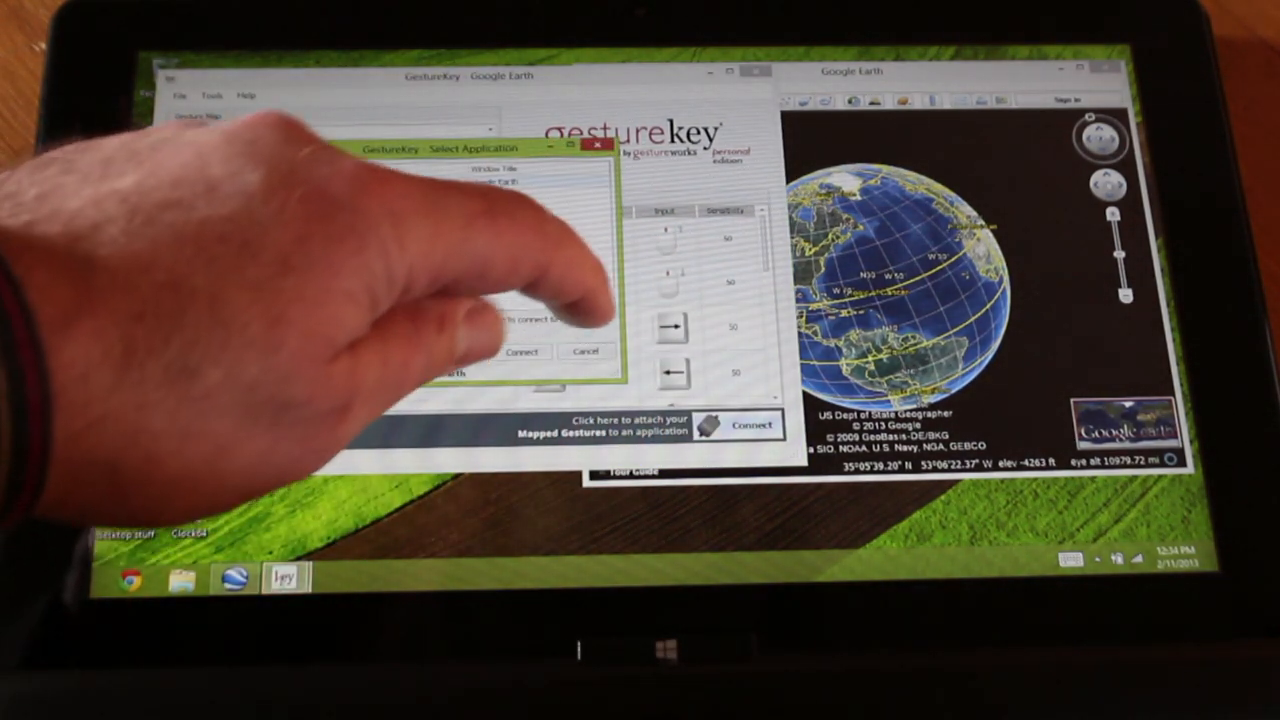